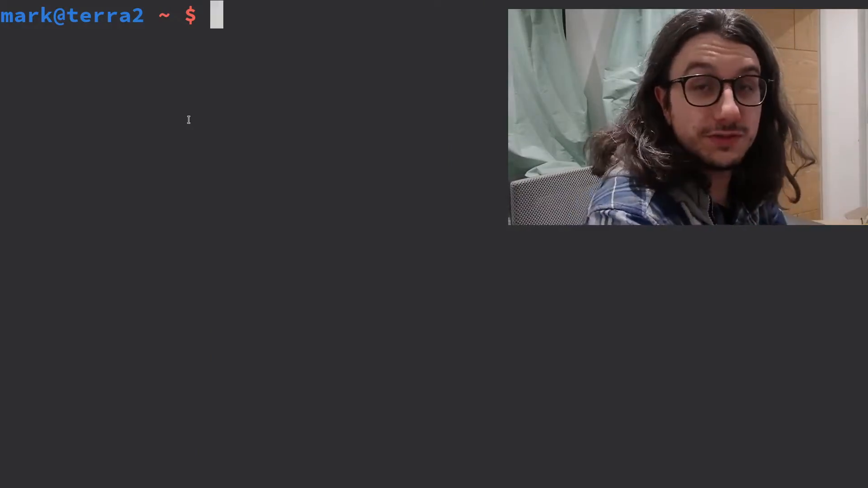
# Run crontab with no arguments to show its usage error and option list.
pyautogui.write('crontab')
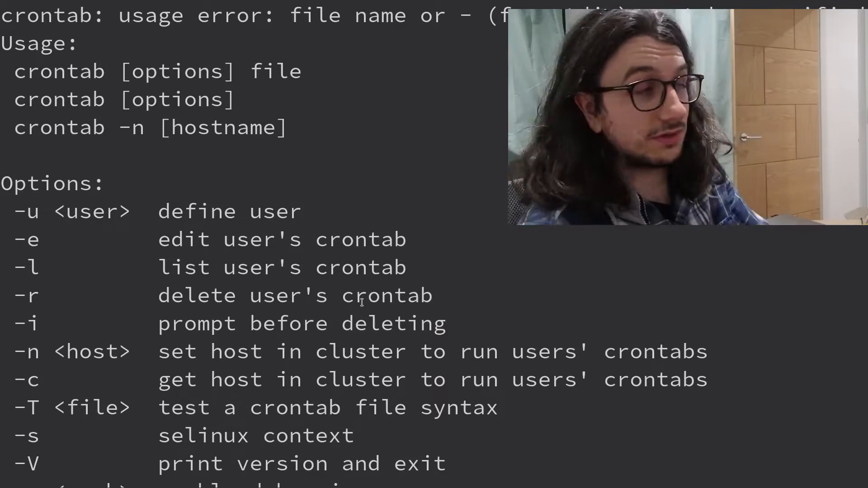
pyautogui.scroll(-3)
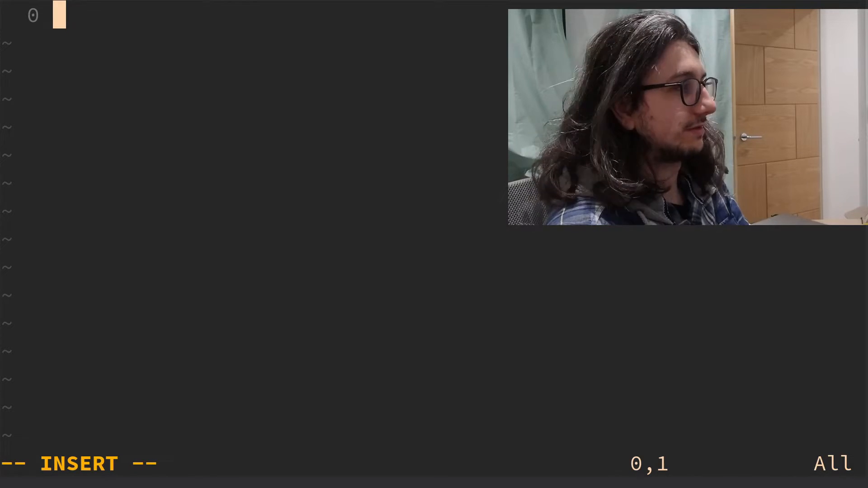
# Enter the schedule fields '22 1 * *' for the first crontab job in Vim.
pyautogui.write('22 1 * *')
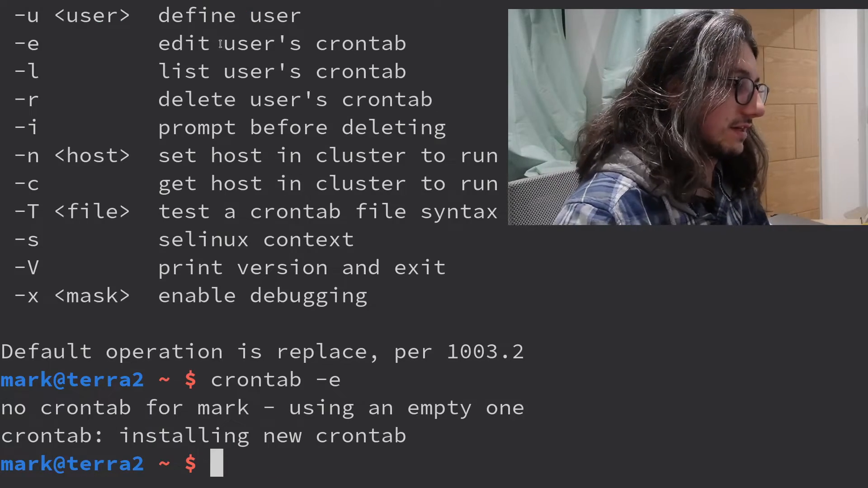
# Display /etc/crontab and select the hour range in its example job definition.
pyautogui.write('c')
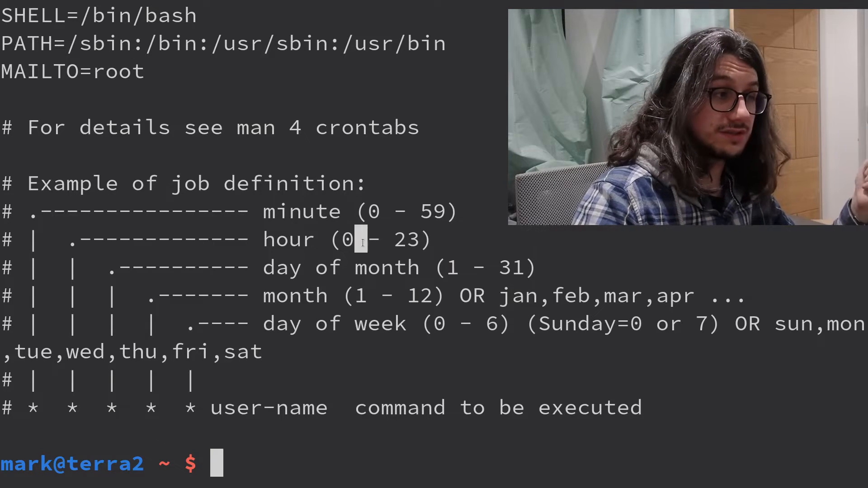
pyautogui.doubleClick(403, 238)
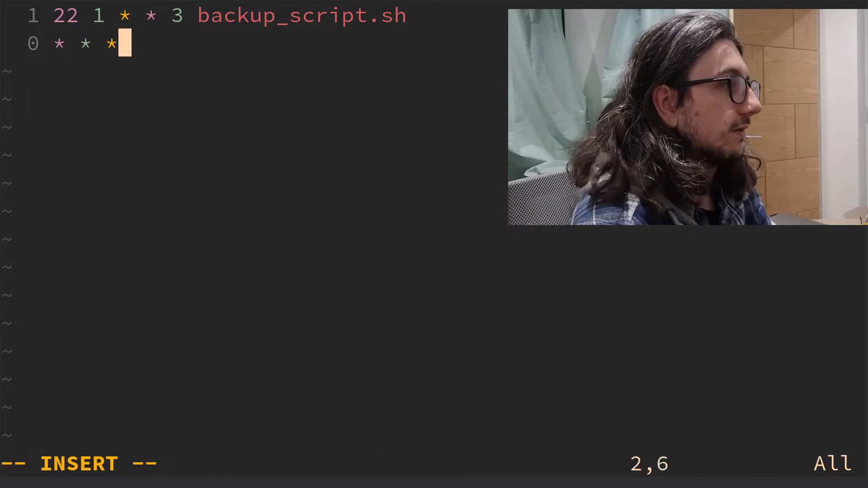
# Add an every-minute job line '* * * * * notify-send $(...)' below backup_script.sh.
pyautogui.write('" * "')
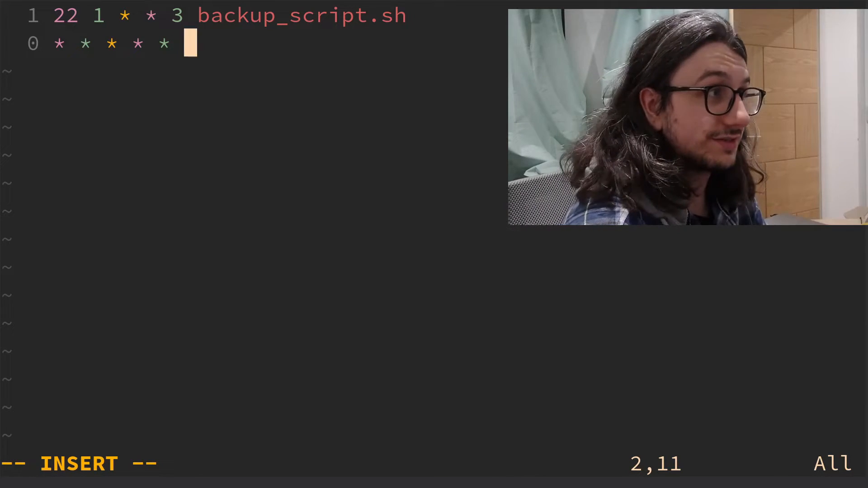
pyautogui.write('notify-send $(')
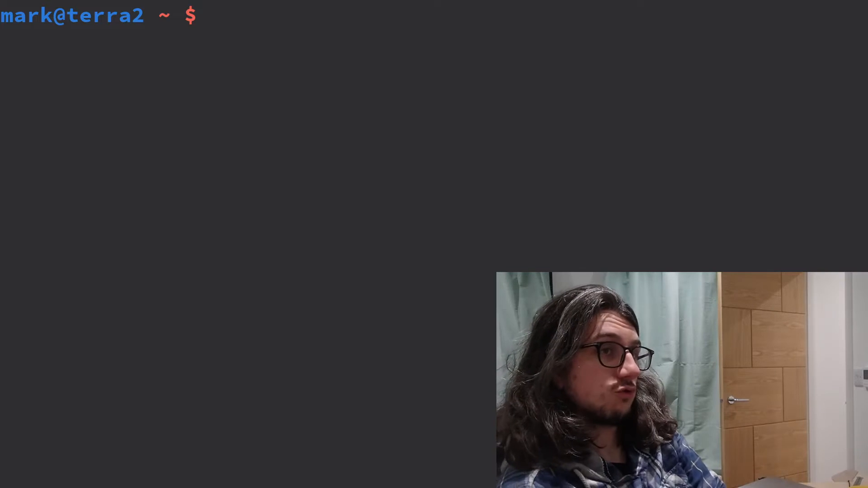
pyautogui.moveTo(339, 335)
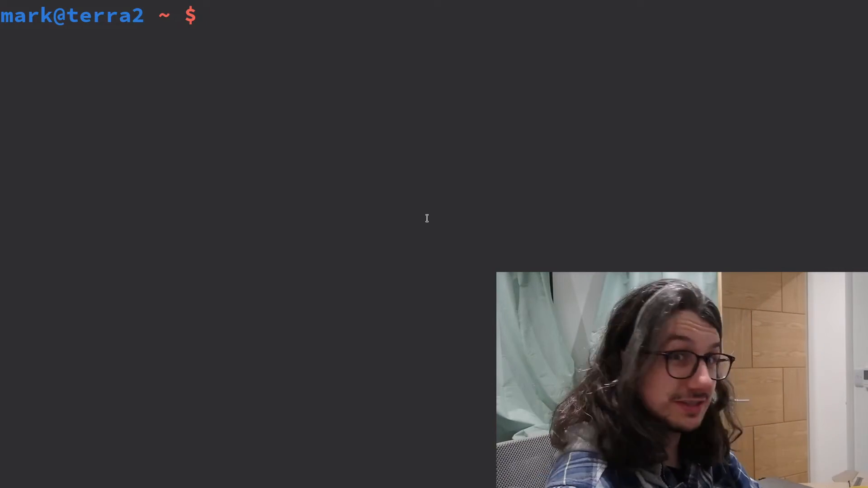
# Reopen the crontab for editing with crontab -e from a cleared prompt.
pyautogui.write('crontab')
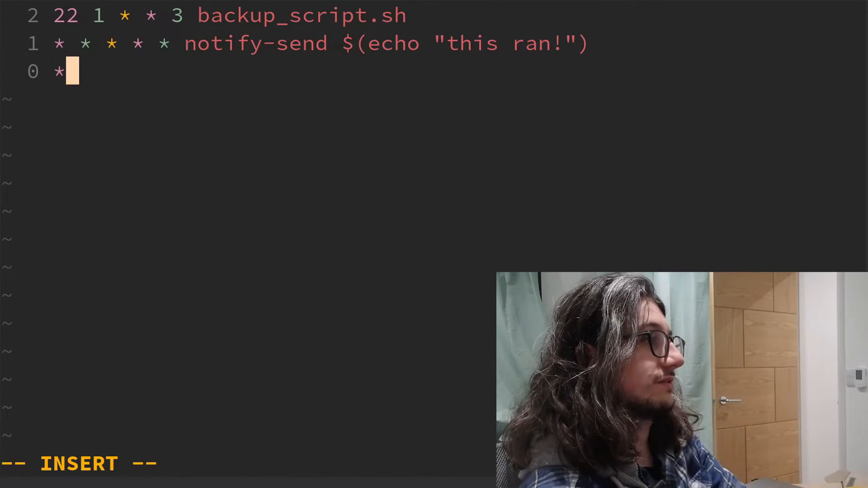
# Start a new job line with schedule '*/15 * * */2 *' — every 15 minutes in alternate months.
pyautogui.press('BackSpace')
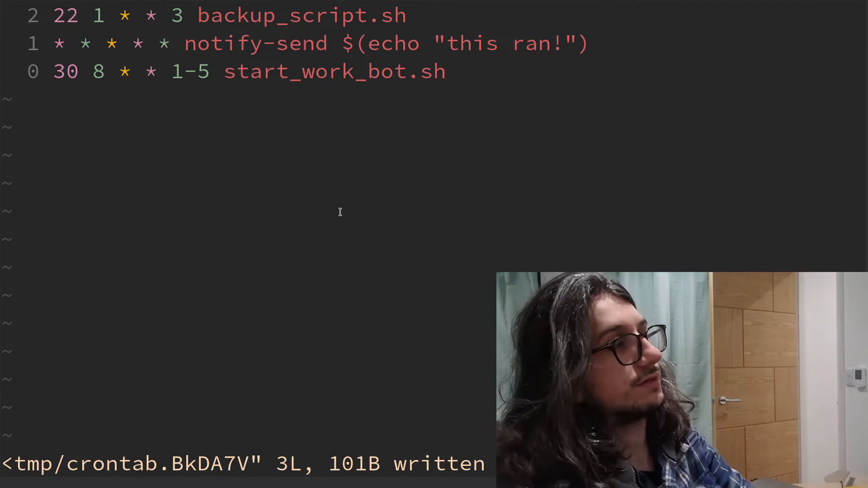
pyautogui.press('i')
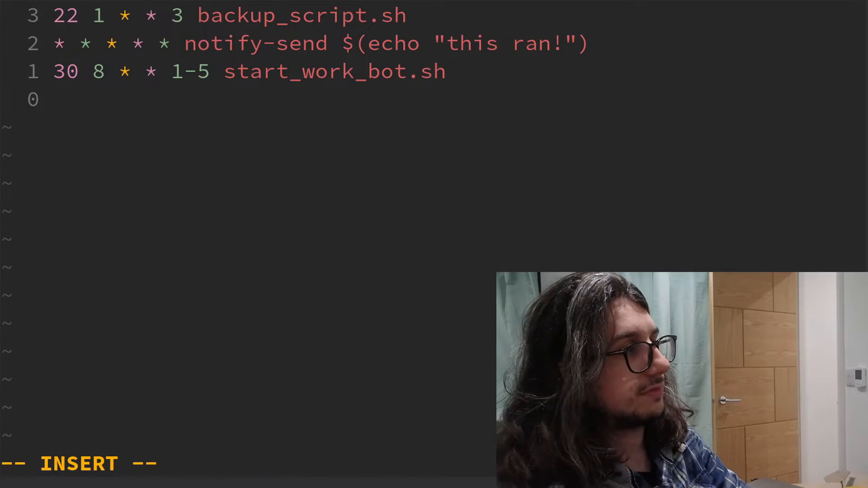
pyautogui.write('*')
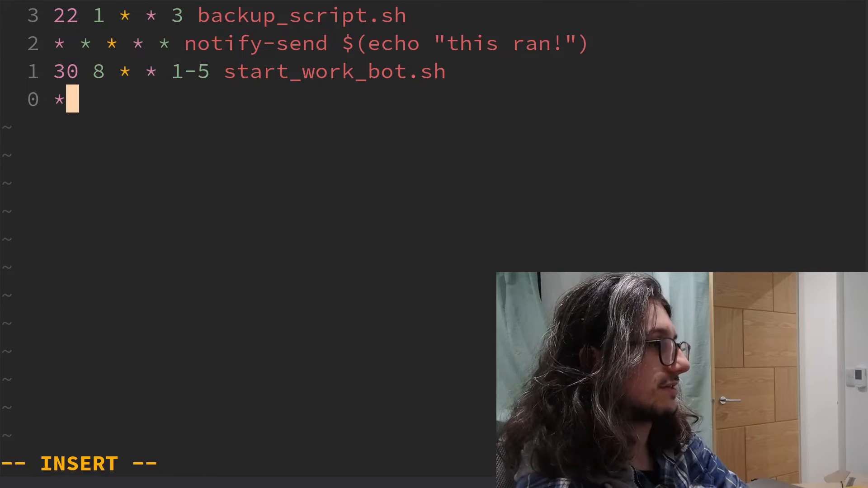
pyautogui.write('/15 * * * *')
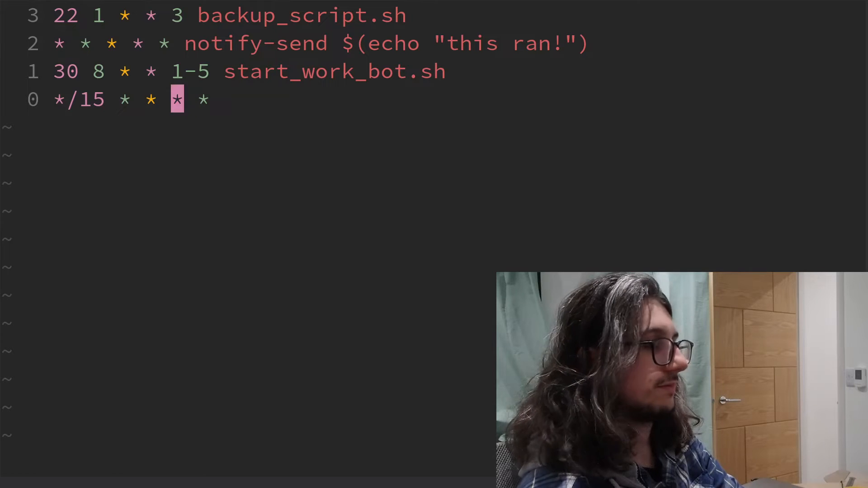
pyautogui.press('i')
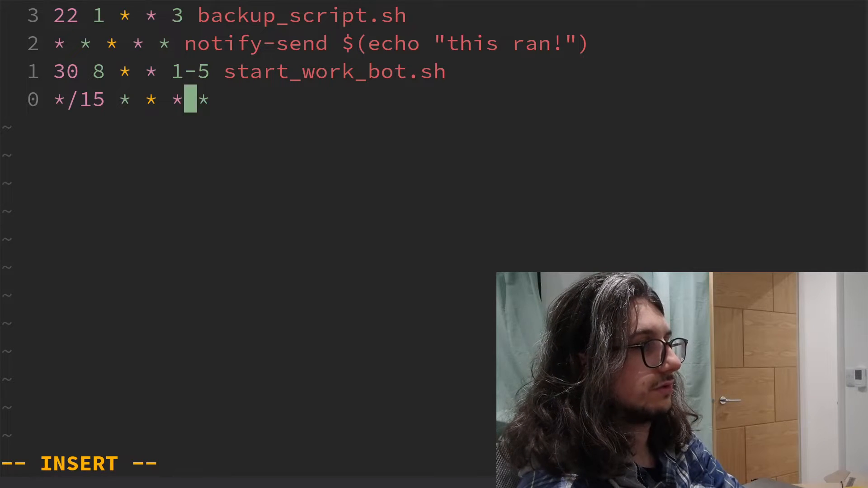
pyautogui.write('/2')
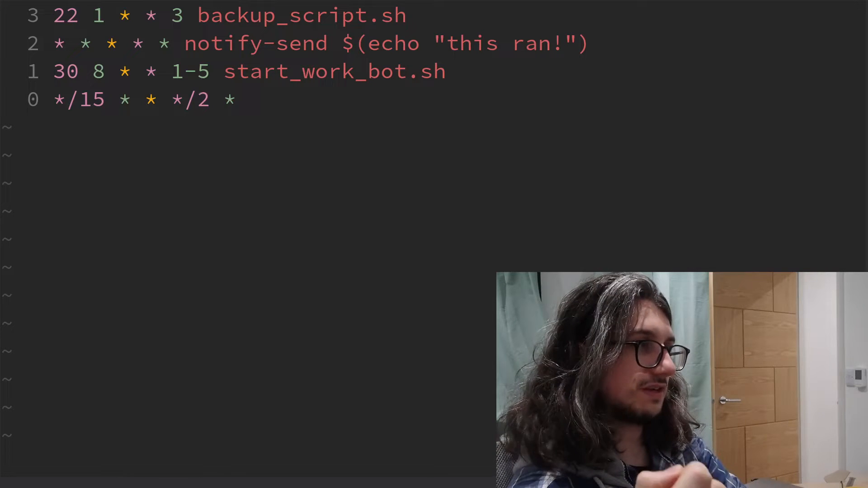
# Complete the job with the command notify-send $(get_bitcoin_price.sh).
pyautogui.doubleClick(204, 99)
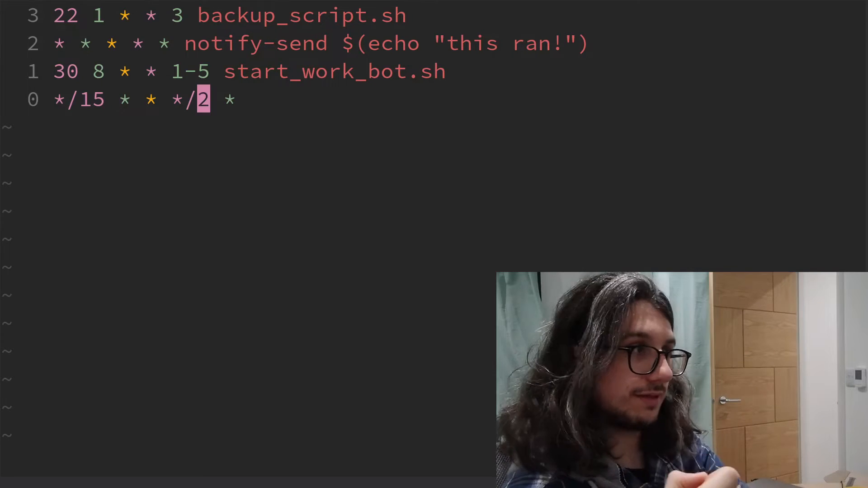
pyautogui.write('n')
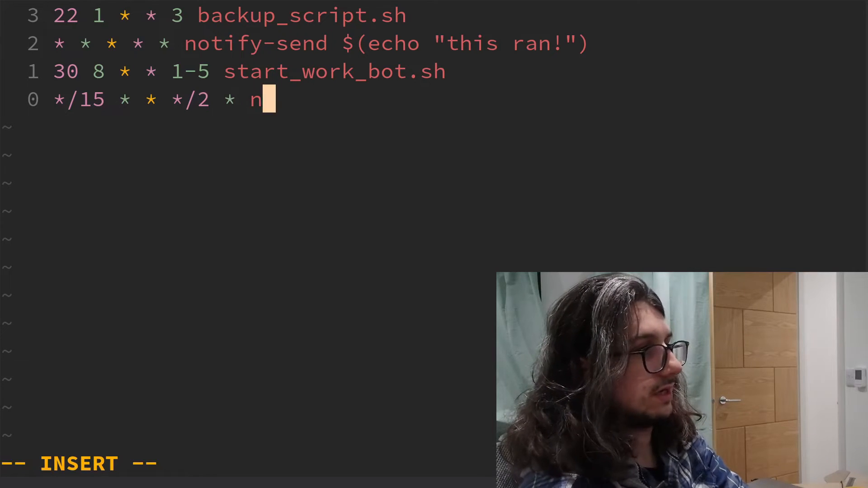
pyautogui.write('otify-send')
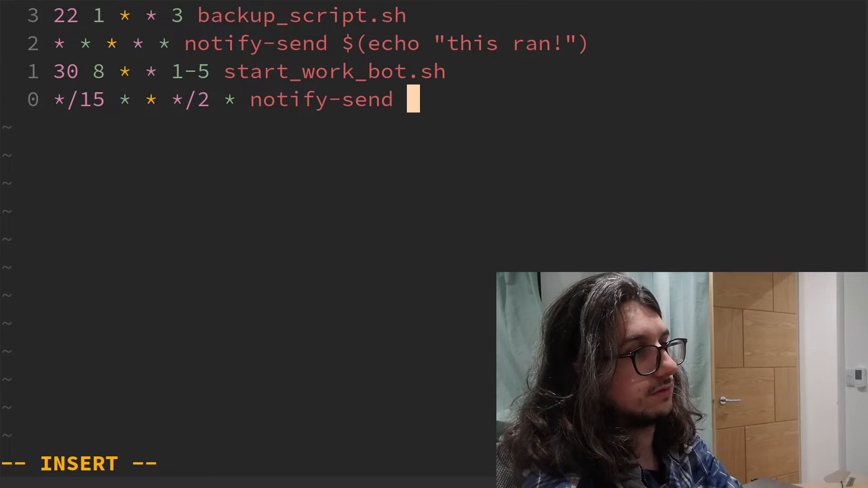
pyautogui.write('$(get_bo')
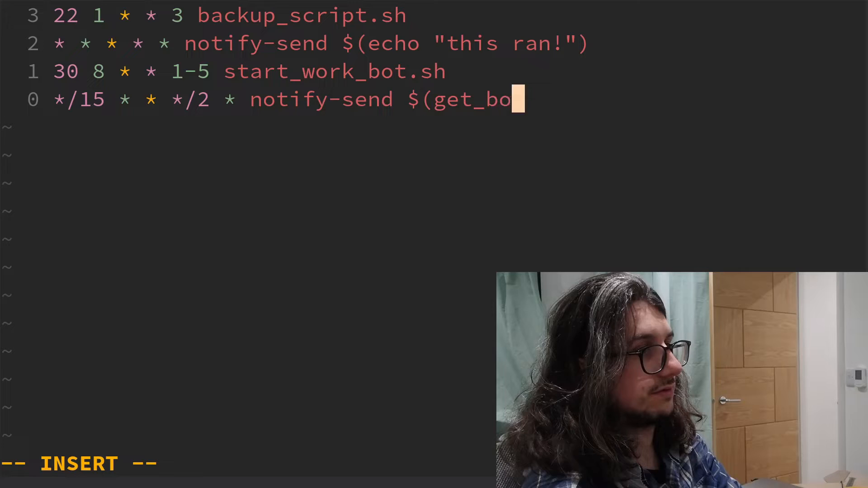
pyautogui.write('itcoin')
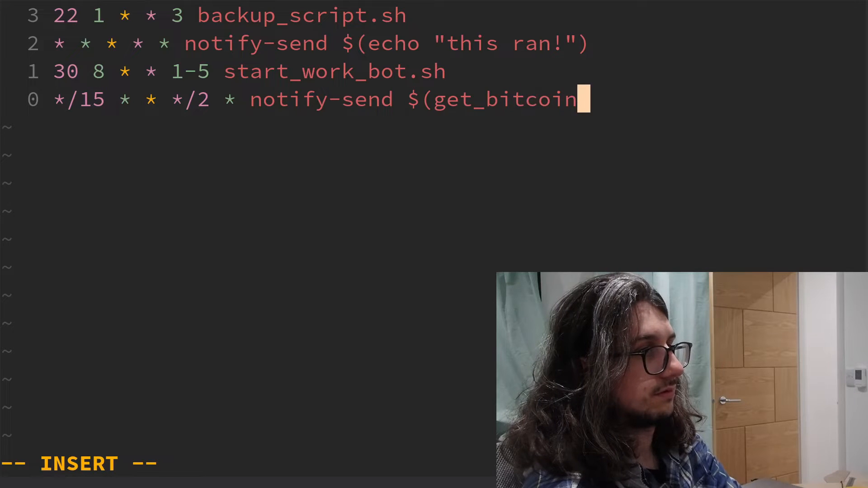
pyautogui.write('_price.sh)')
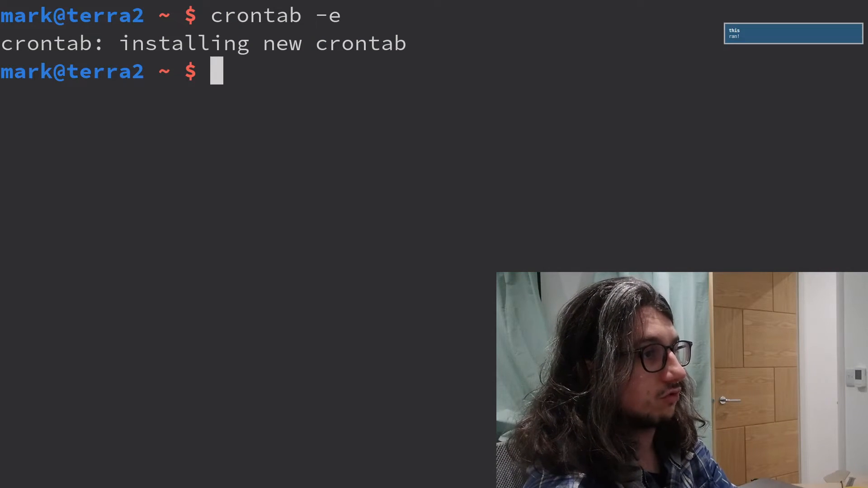
# List the system cron files under /etc/cron* and begin an ssh root@ session.
pyautogui.write('cront')
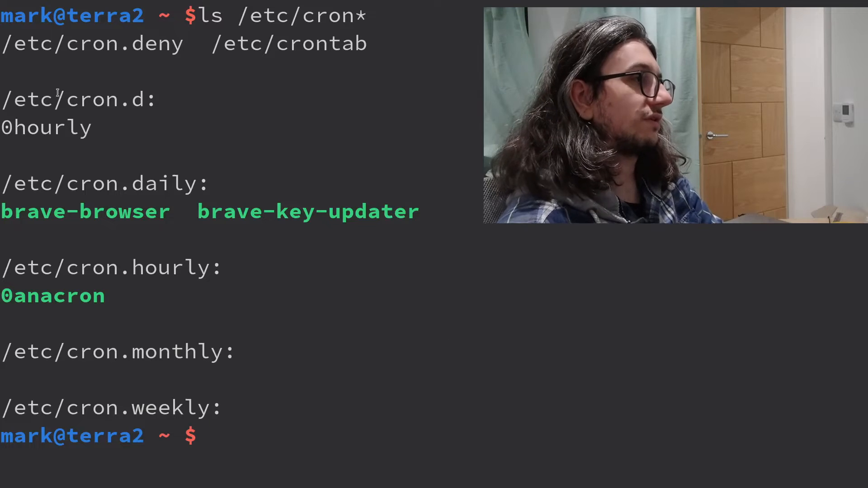
pyautogui.doubleClick(44, 128)
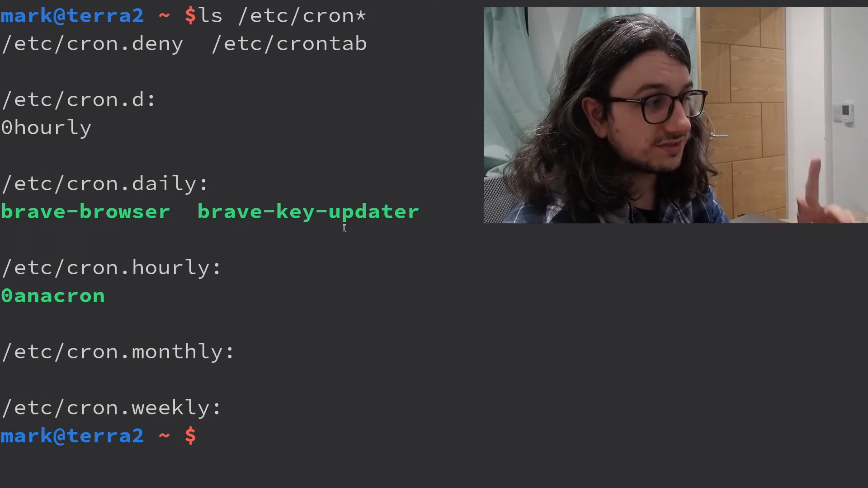
pyautogui.write('ssh root@')
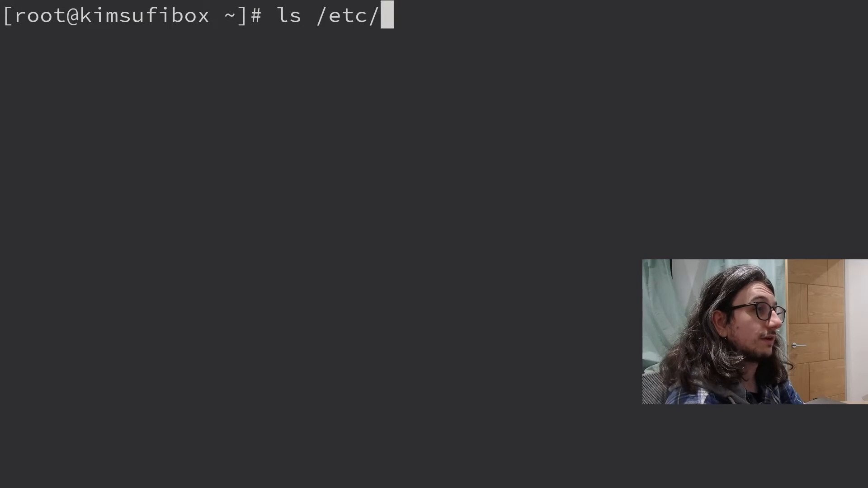
# List the remote server's /etc/cron* directories showing backup.sh, logrotate and rkhunter.
pyautogui.write('cron*')
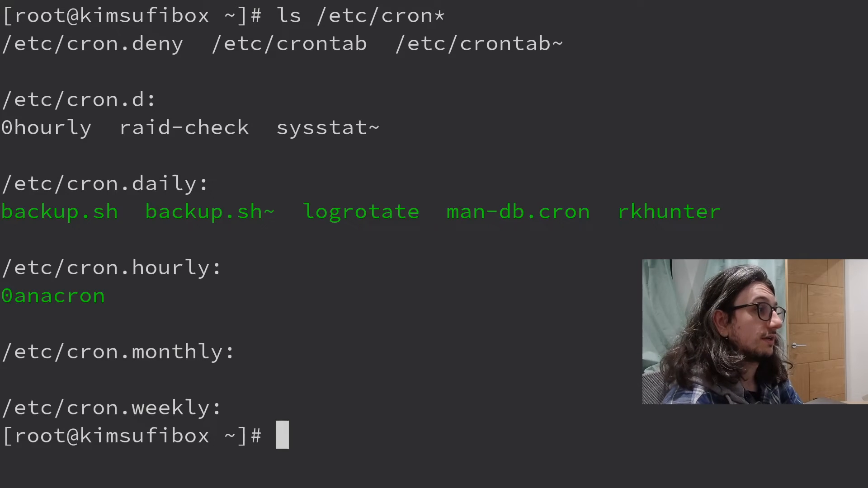
pyautogui.moveTo(276, 172)
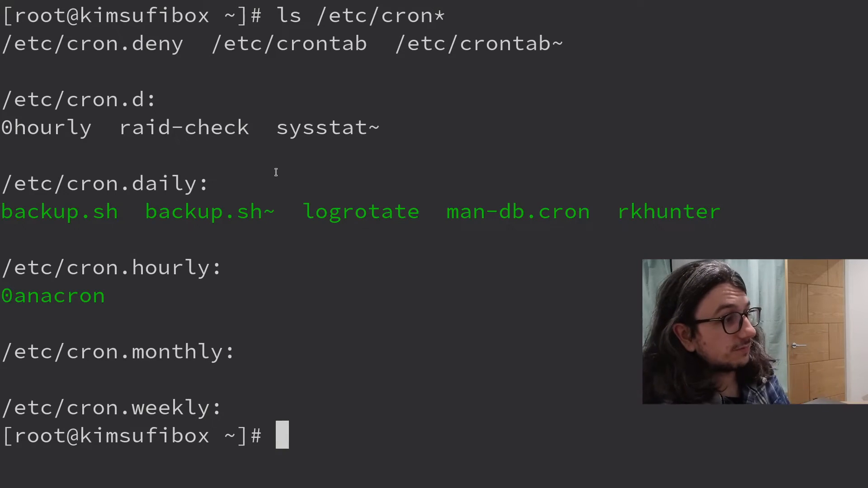
pyautogui.doubleClick(58, 211)
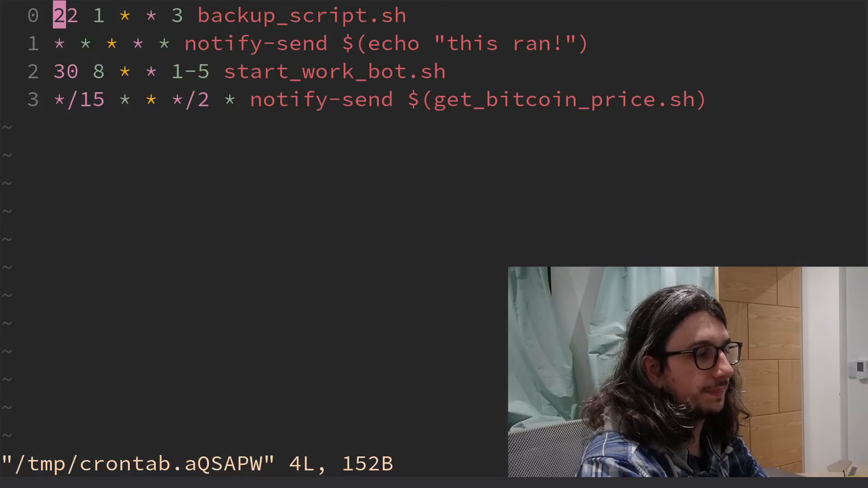
pyautogui.write('@dail')
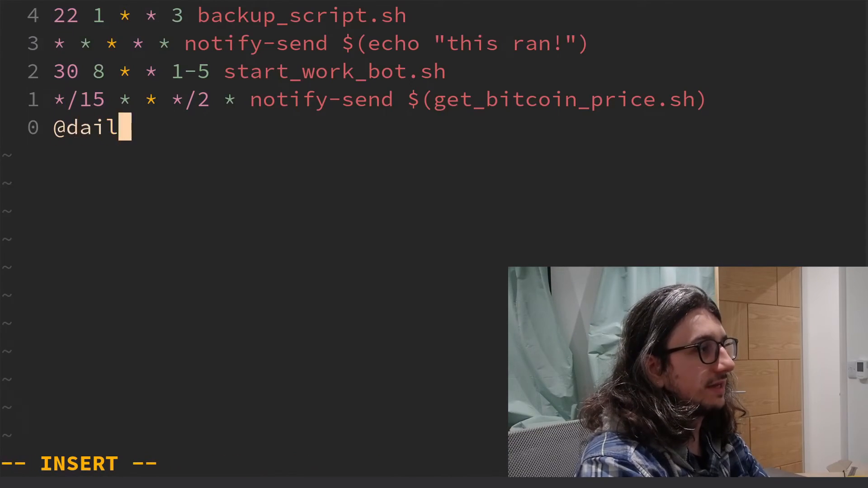
pyautogui.write('y $')
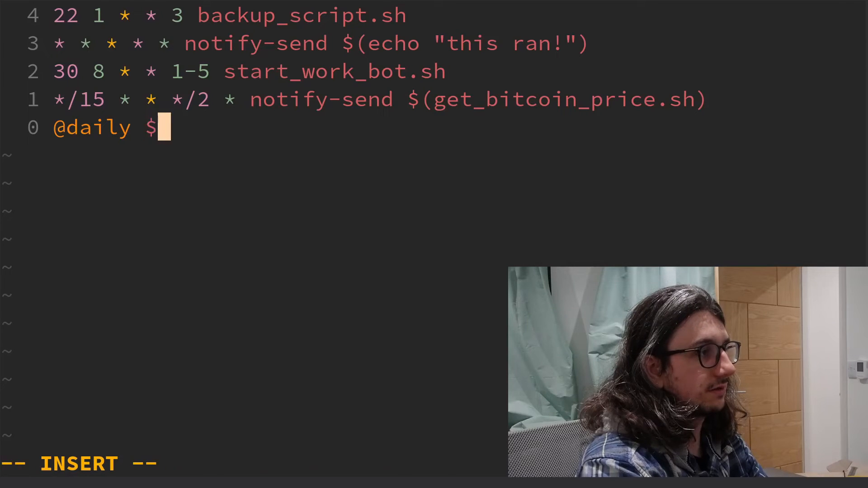
pyautogui.write('echo')
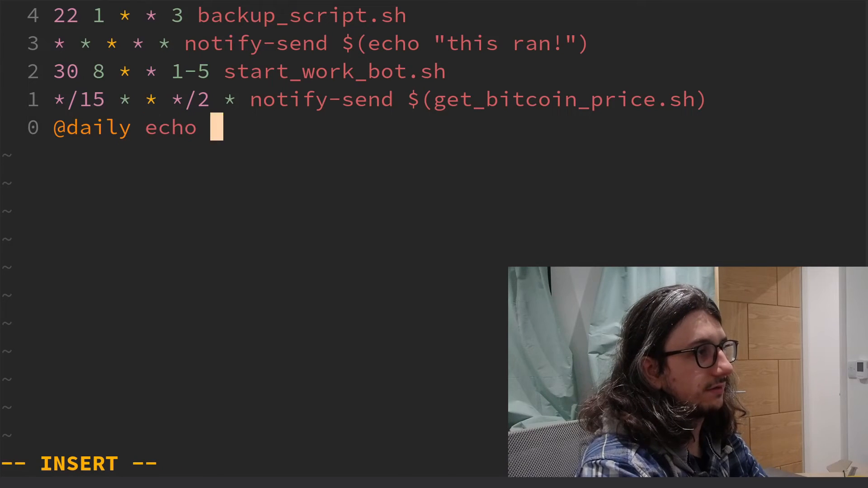
pyautogui.write('"will run every day')
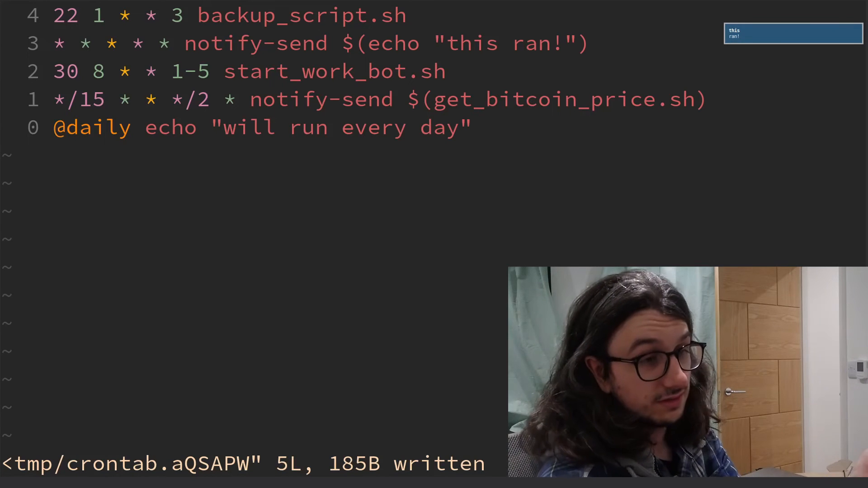
pyautogui.press('o')
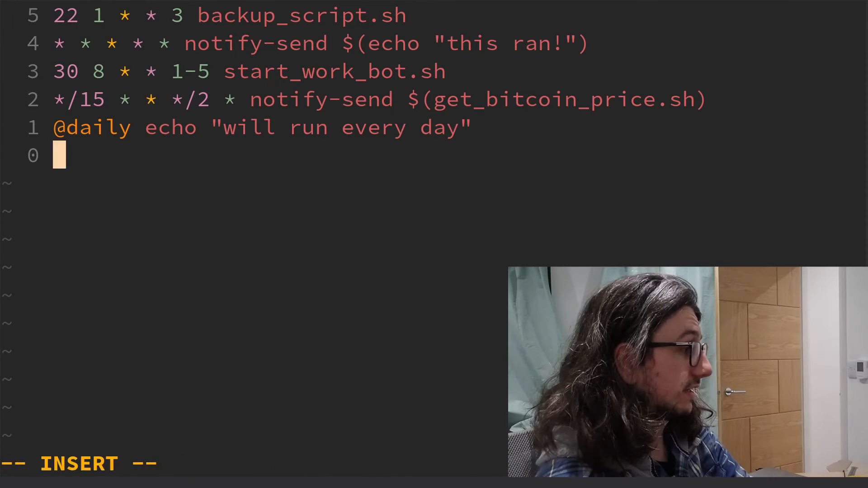
pyautogui.write('@weekly')
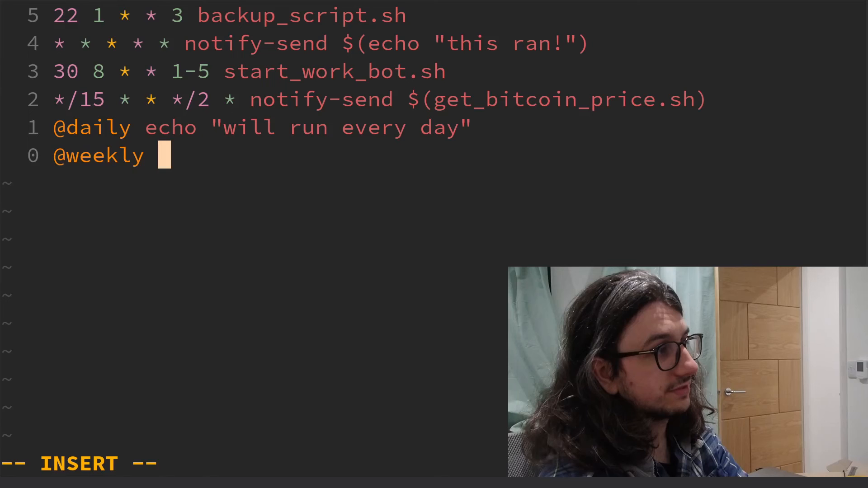
pyautogui.write('@reboot')
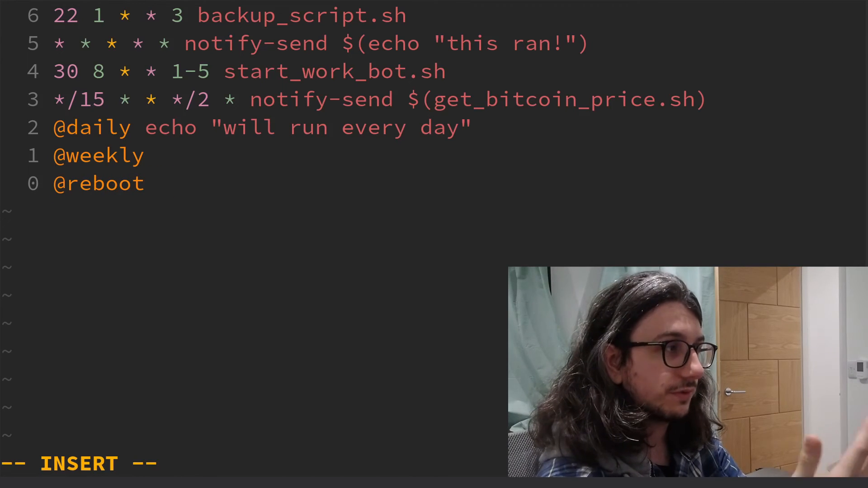
pyautogui.write('st')
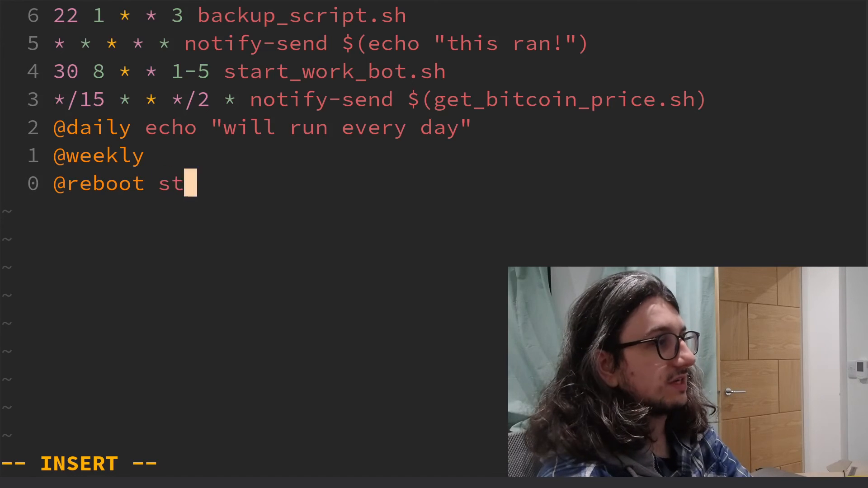
pyautogui.write('artx')
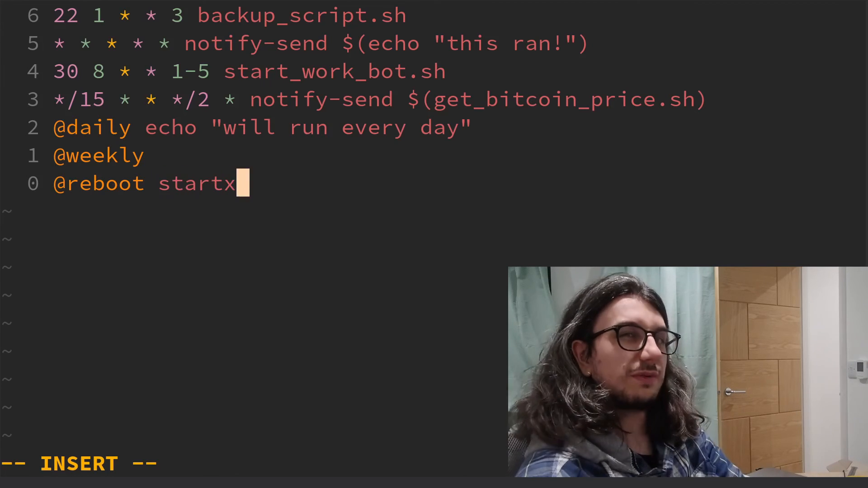